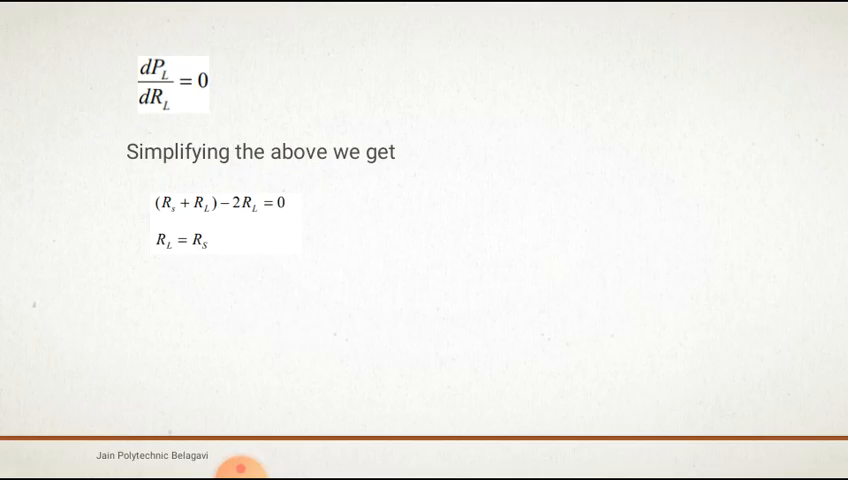
- Scroll past the slide concluding that load resistance equals source resistance (R_L = R_s)
scroll(down, 3)
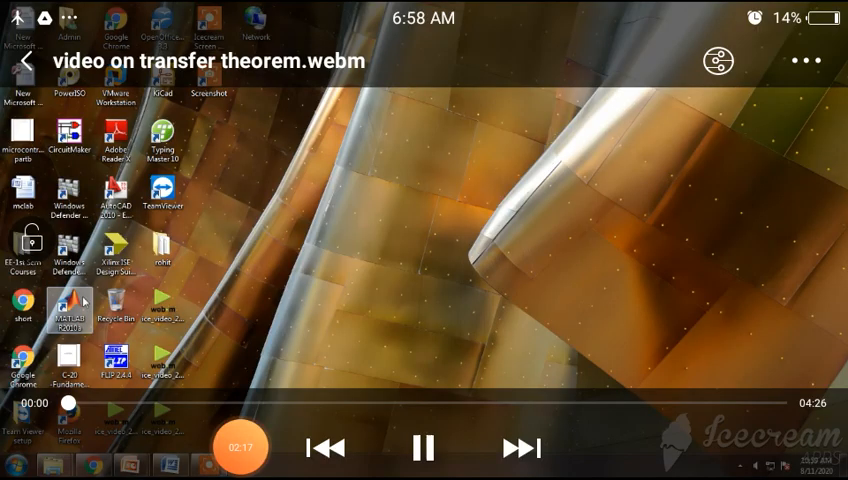
- Launch MATLAB R2010a from the desktop and create a new empty script
double_click(70, 310)
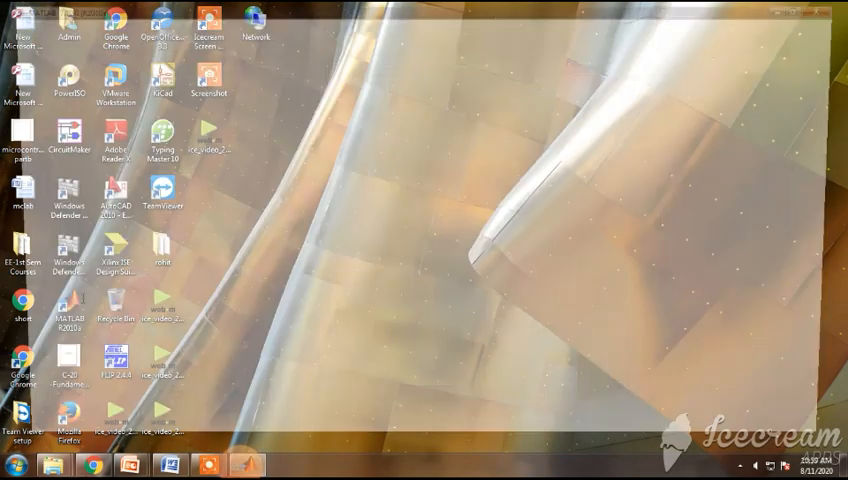
click(11, 23)
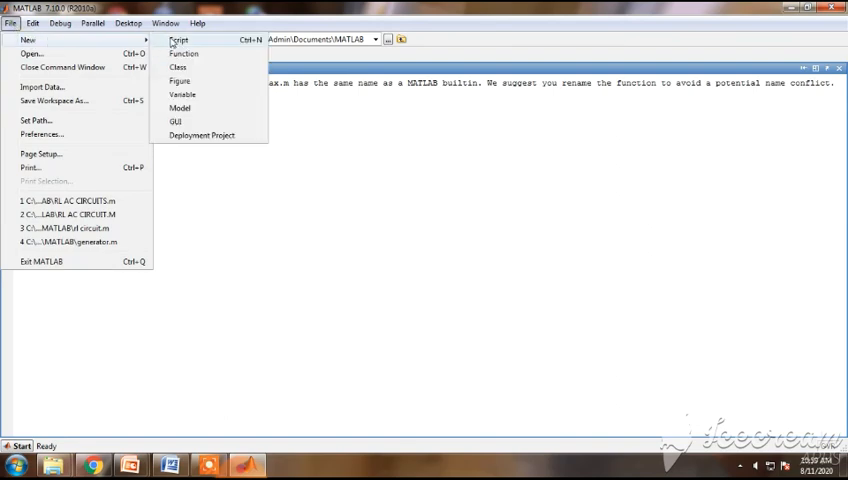
click(177, 40)
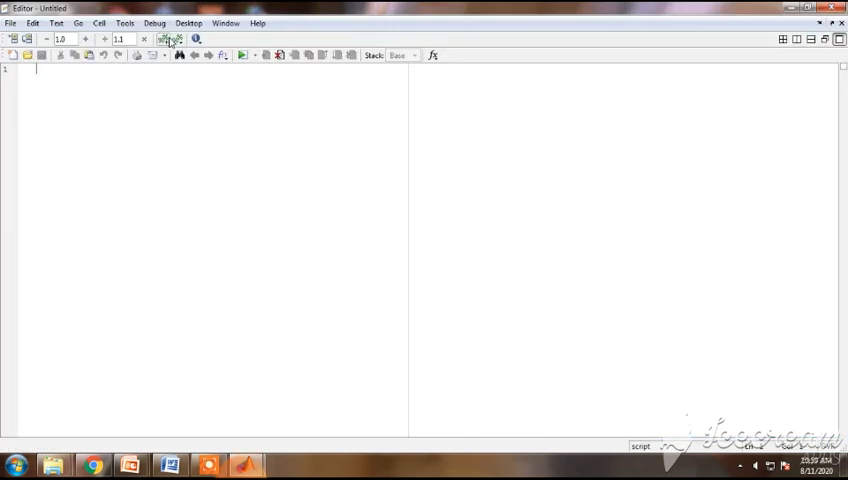
- Type clc as the script's first line
text(c)
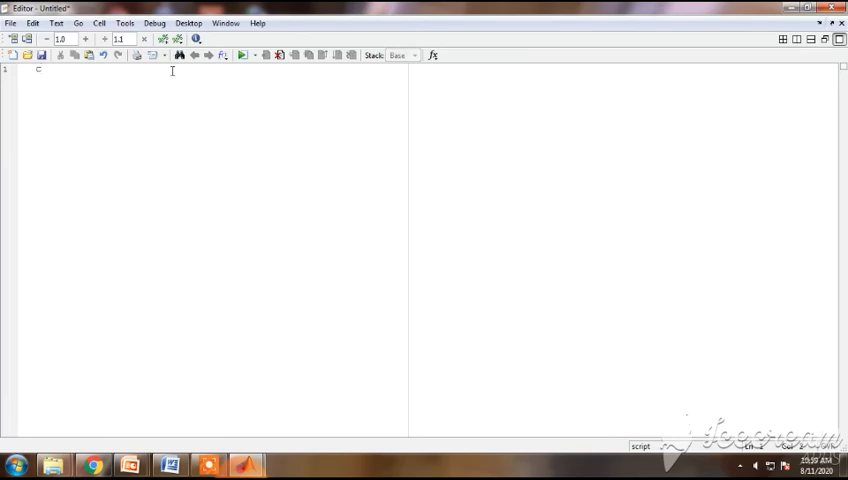
text(1)
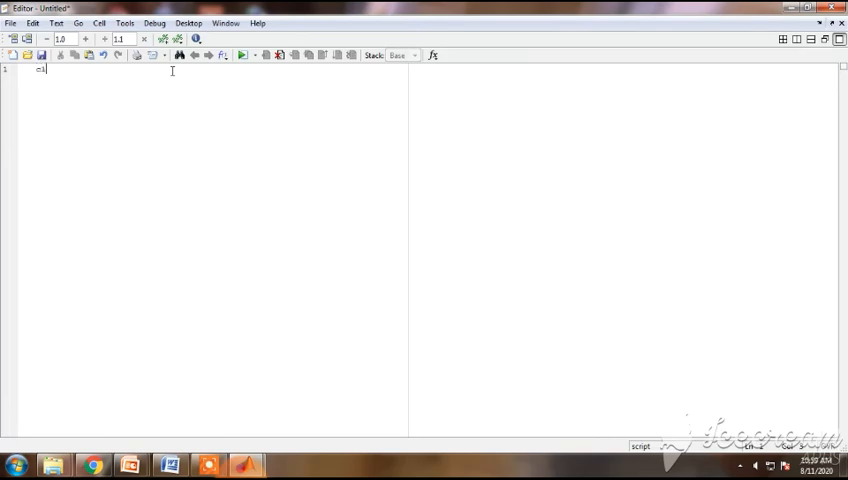
text(cl)
text(disp)
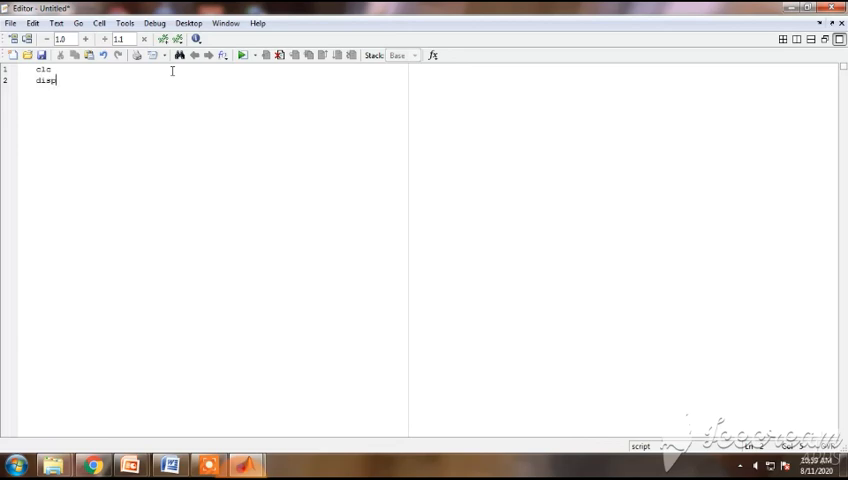
- Add disp('program for maximum power transfer theorem') as the second line
text((')
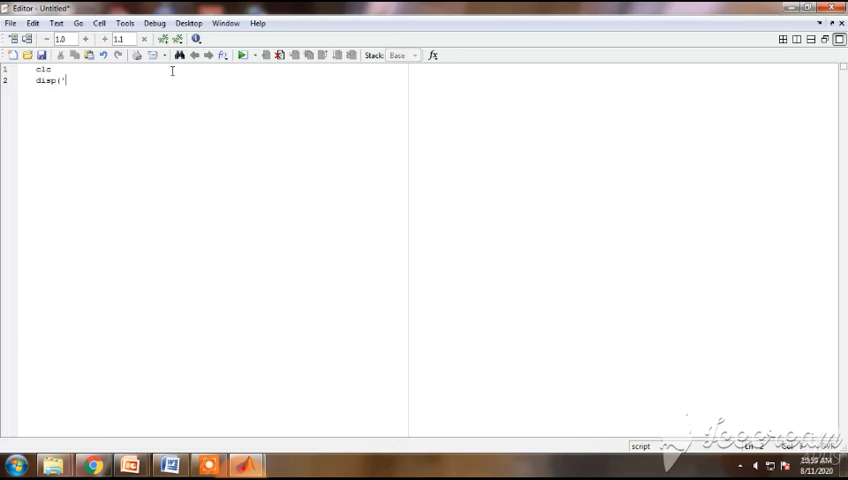
text(pro)
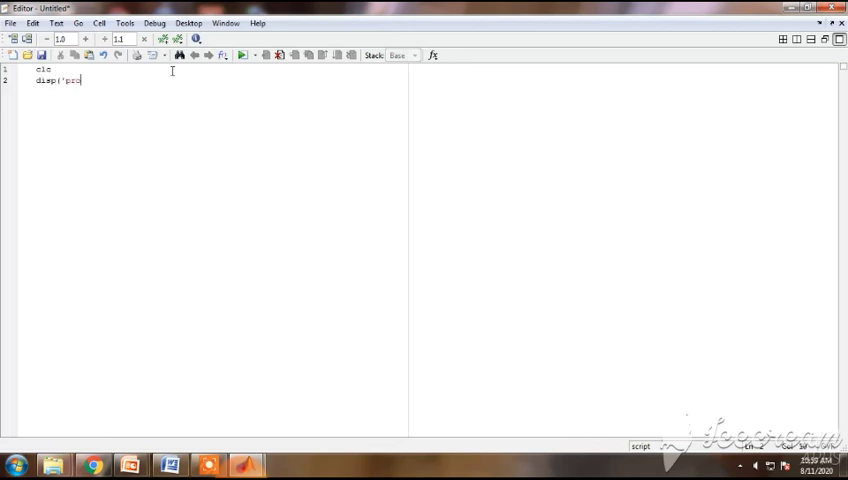
text(gram)
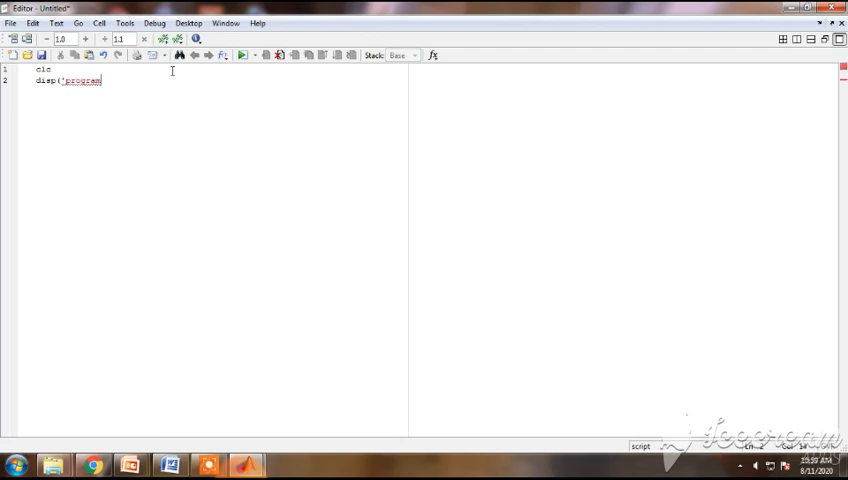
text(for)
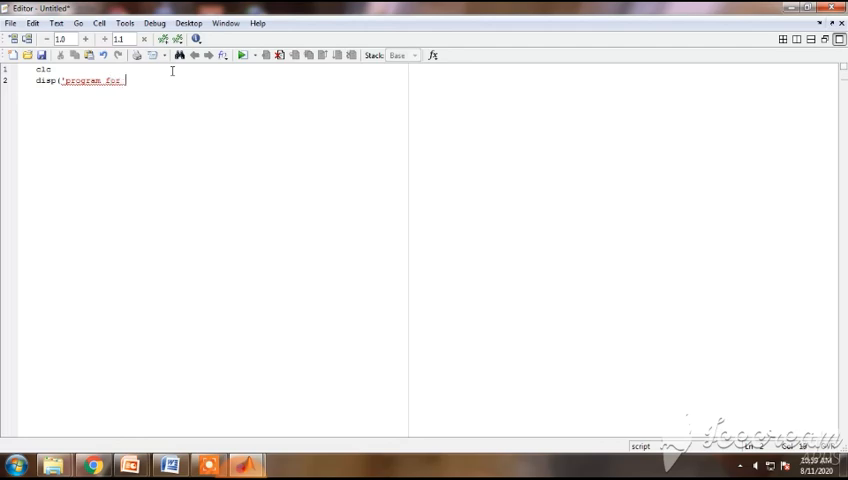
text(maximum)
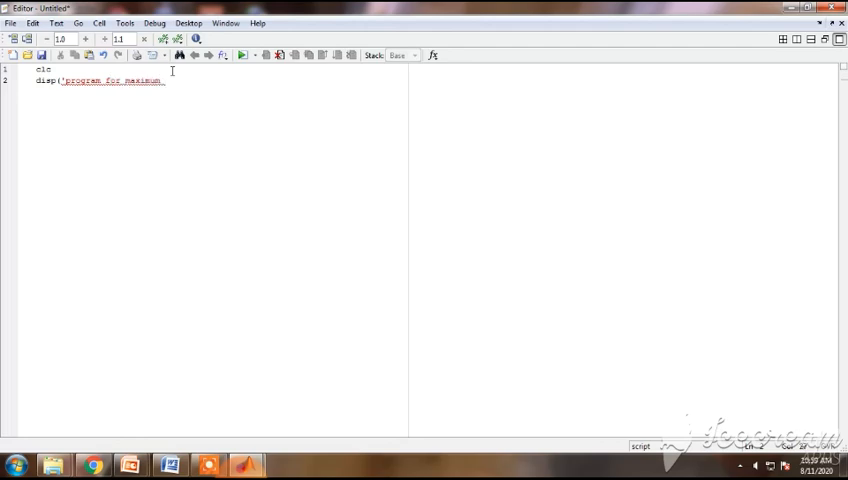
text(power)
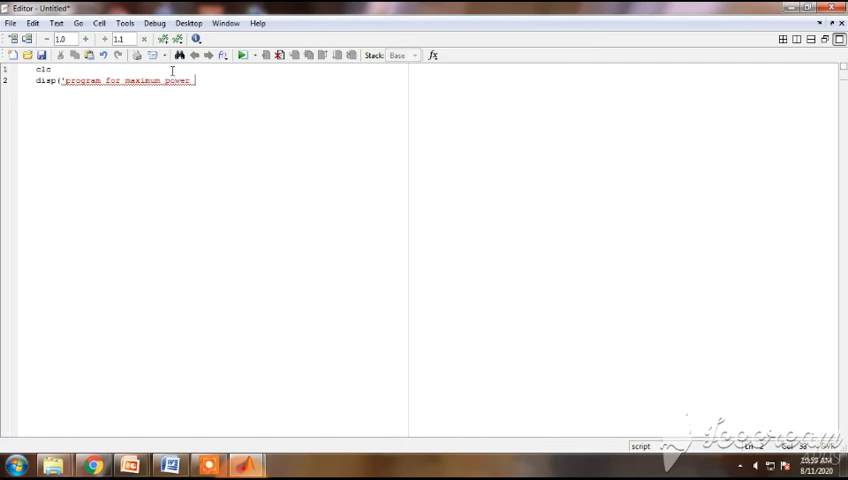
text(tra)
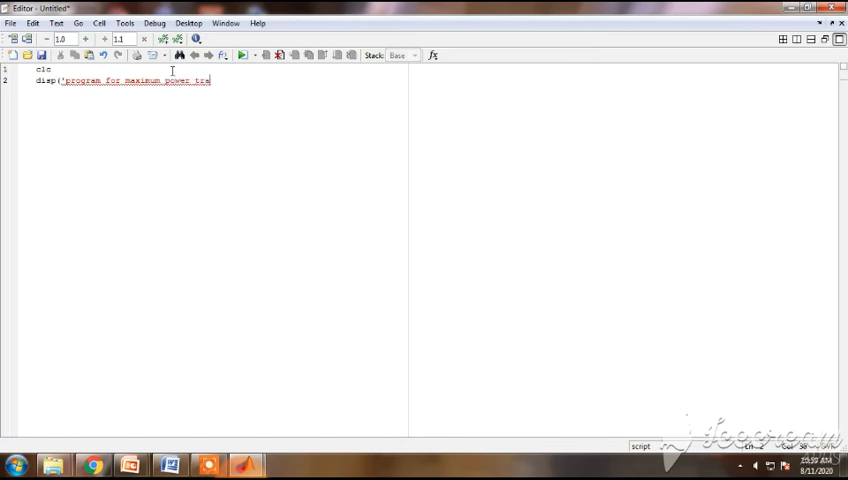
text(nsfer)
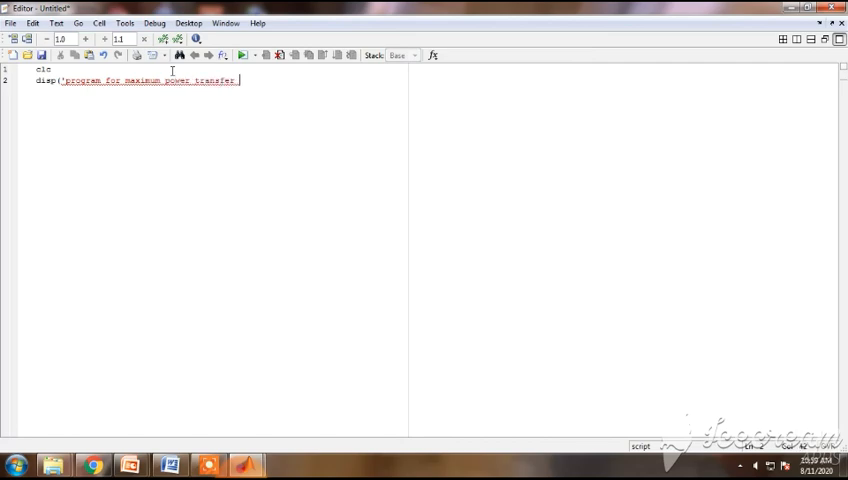
text(theorem)
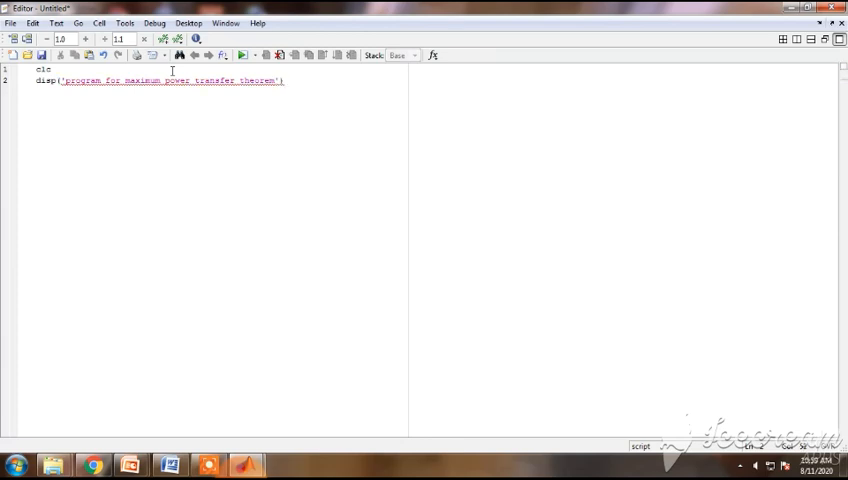
key(enter)
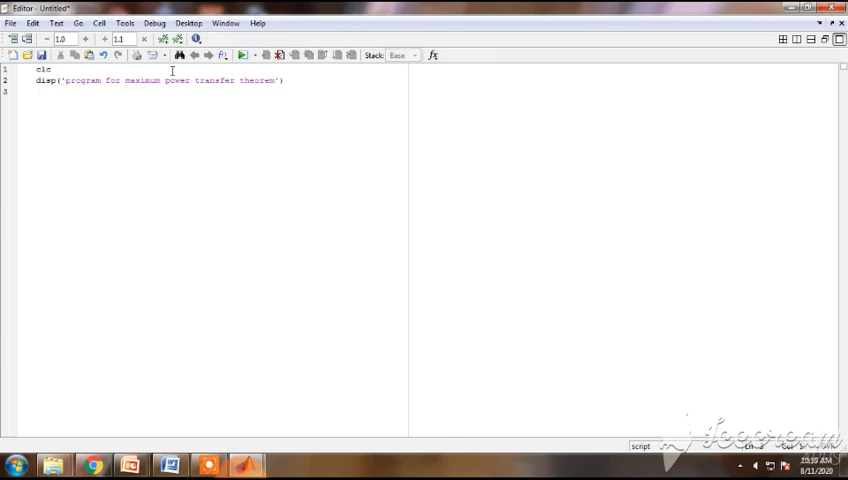
- Define the source resistance as rs=10.00 on a new line
text(rs=)
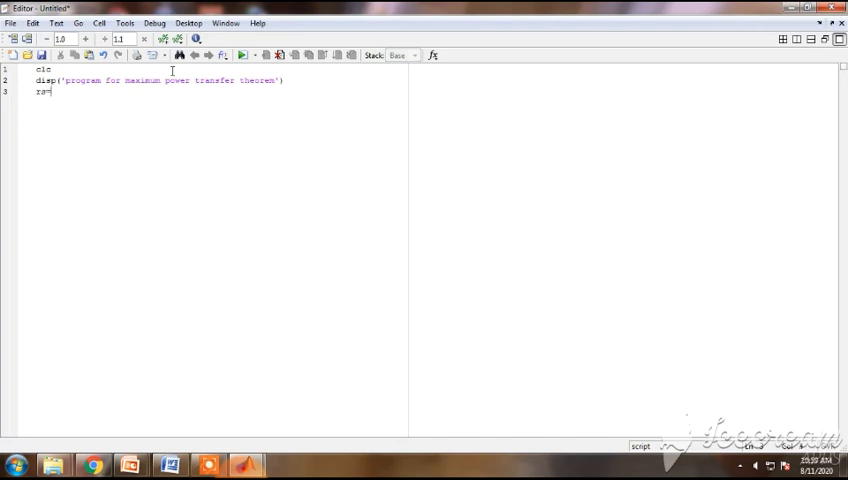
text(10)
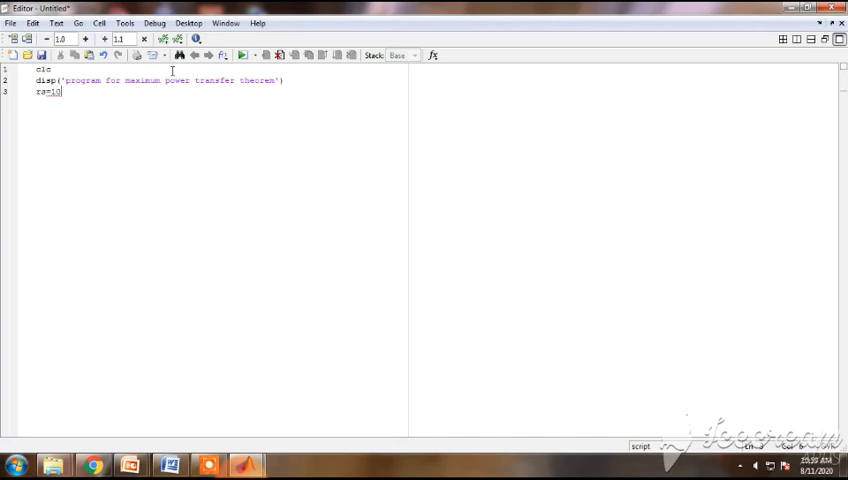
text(.000;)
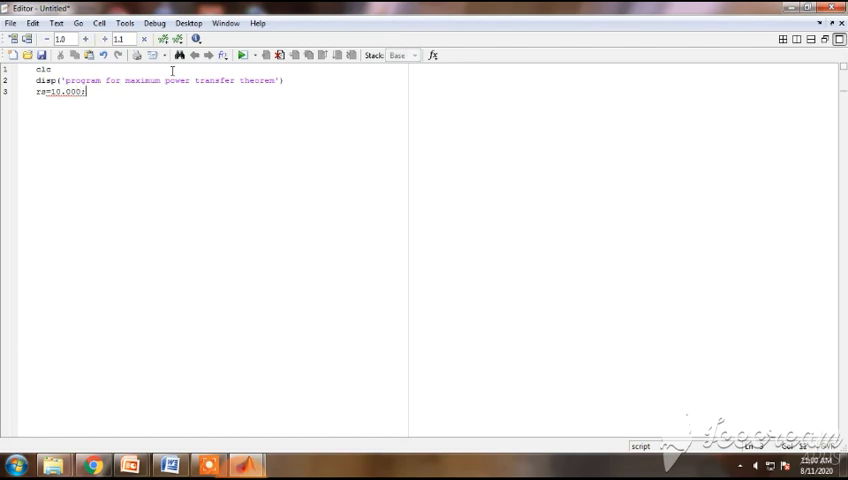
key(enter)
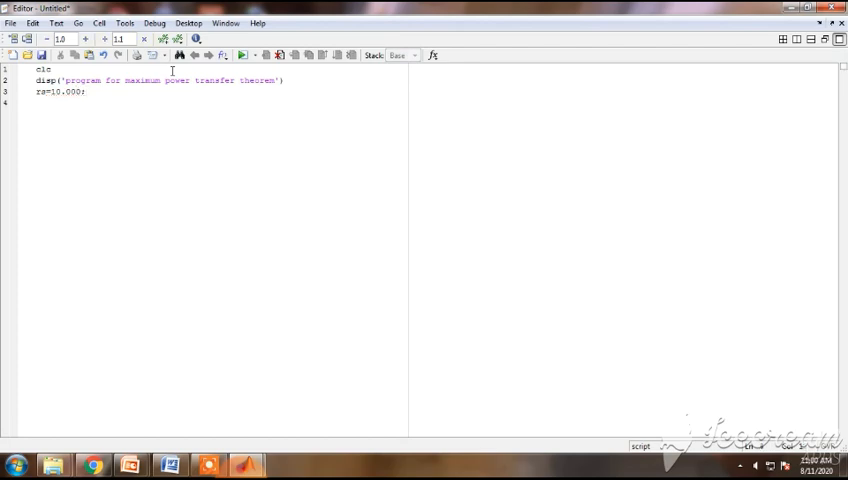
- Define the load resistance range rl=[0:1000:50000]
text(r1)
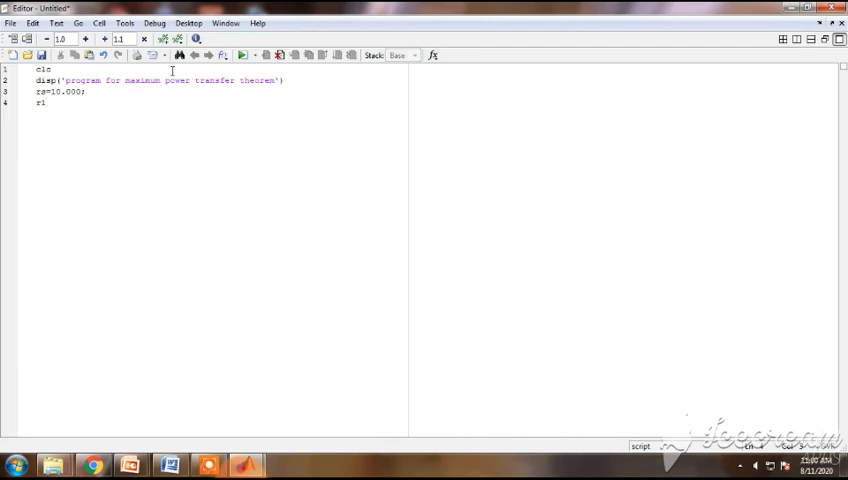
text(=)
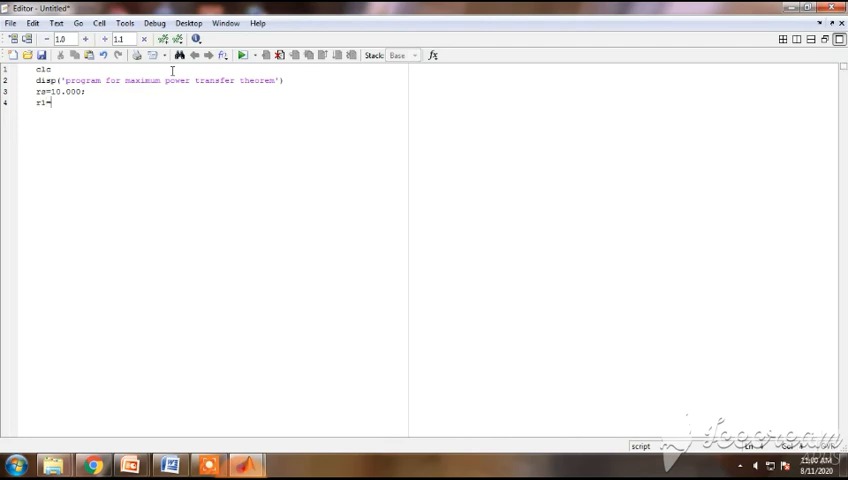
text(1)
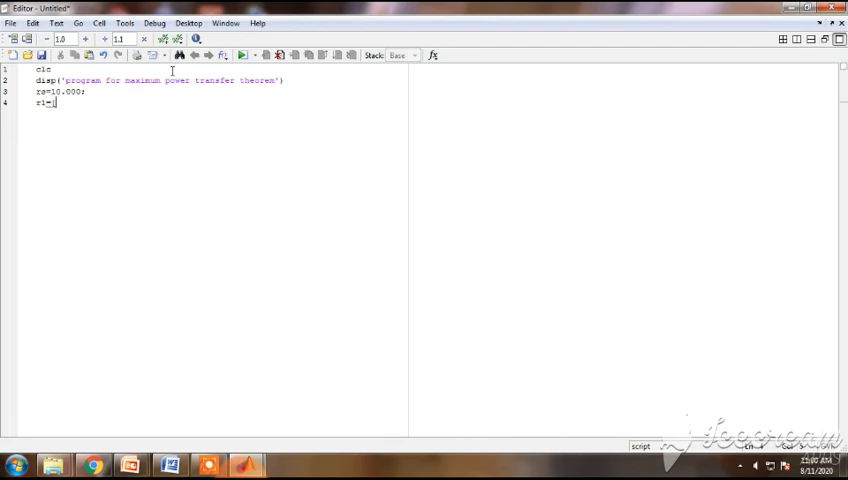
text(10)
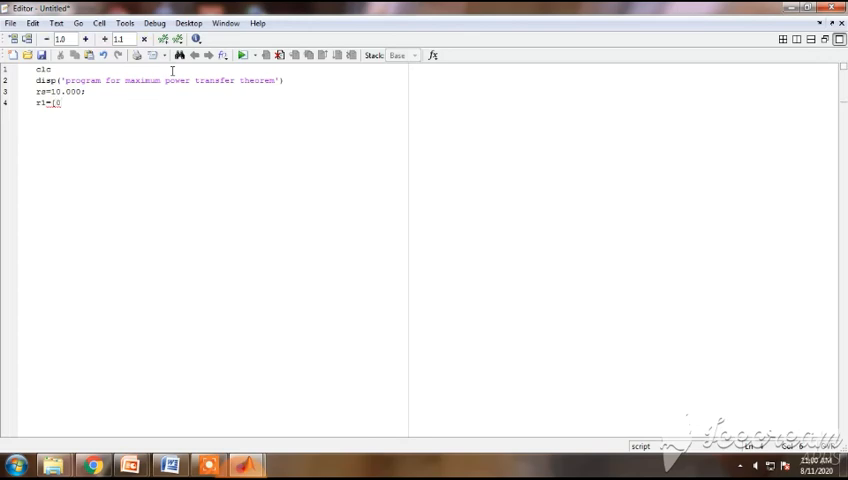
text([0:1)
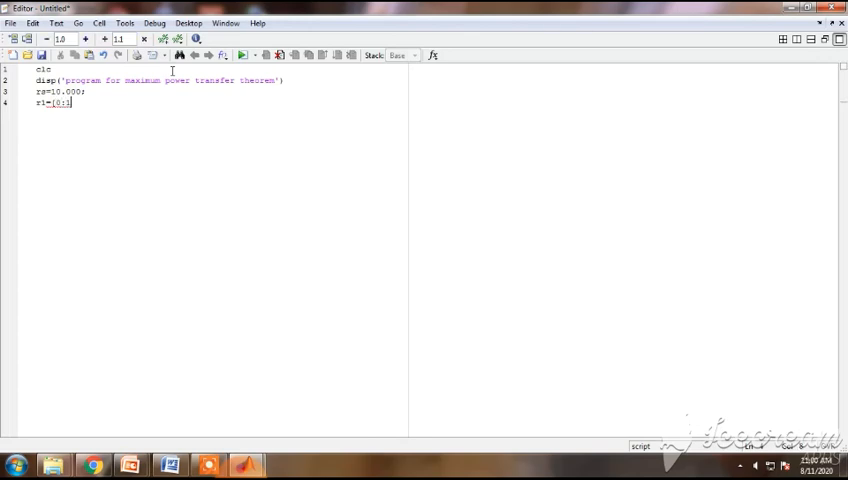
text(000)
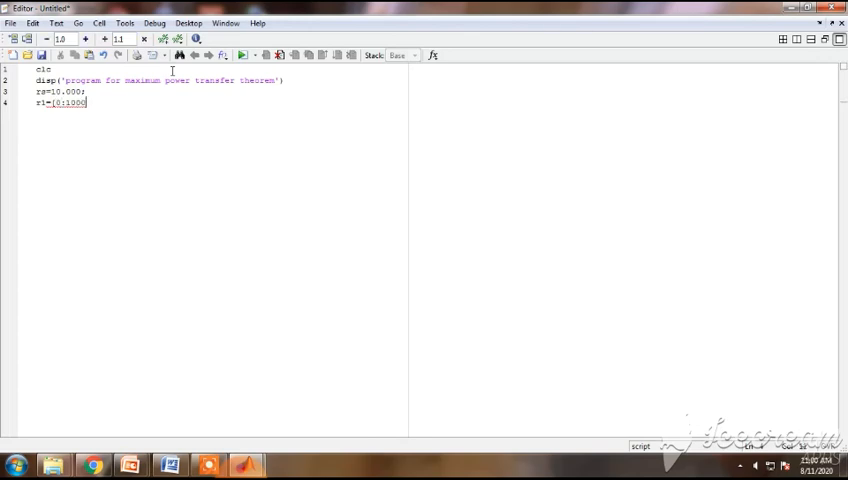
text(:5)
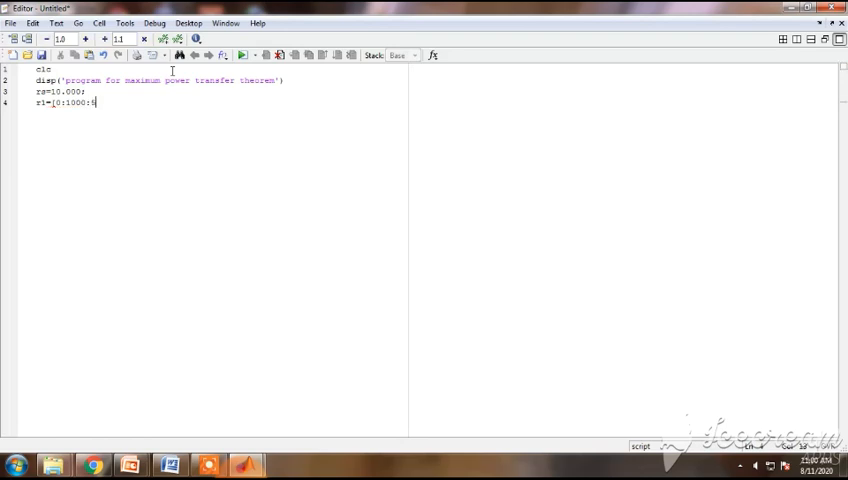
text(0000];)
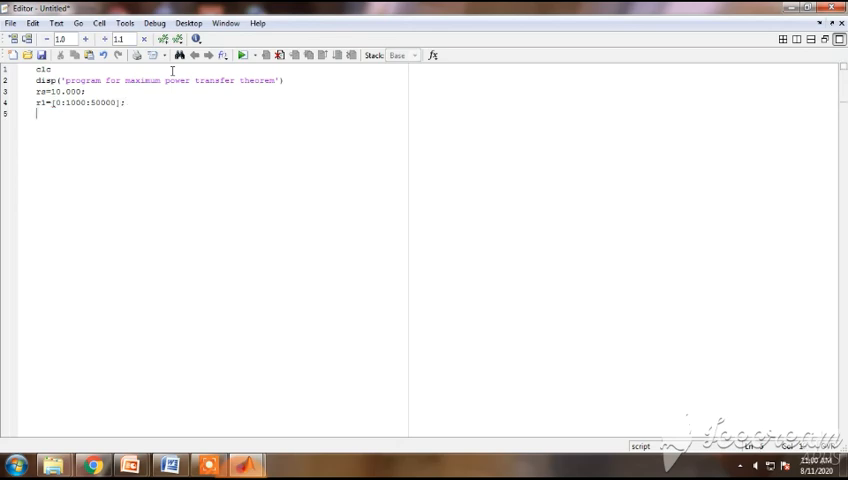
- Set vs=10; and compute load current il=vs./(rs+rl);
text(vs=)
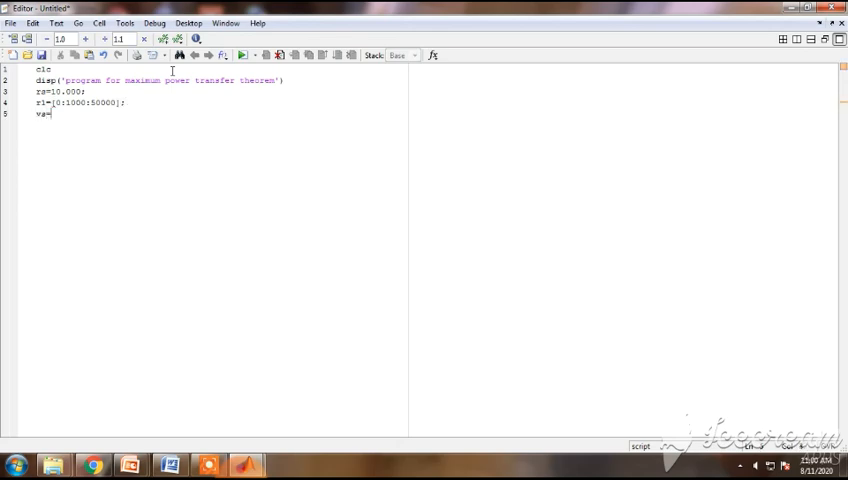
text(10;)
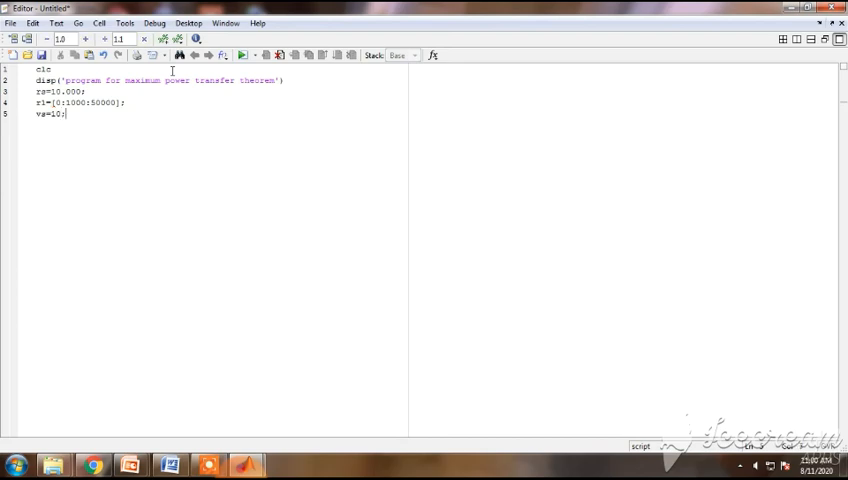
key(enter)
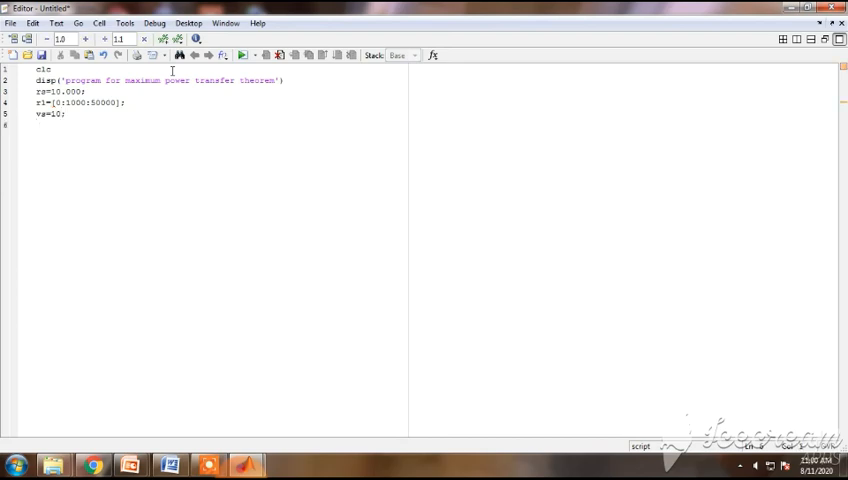
text(i1)
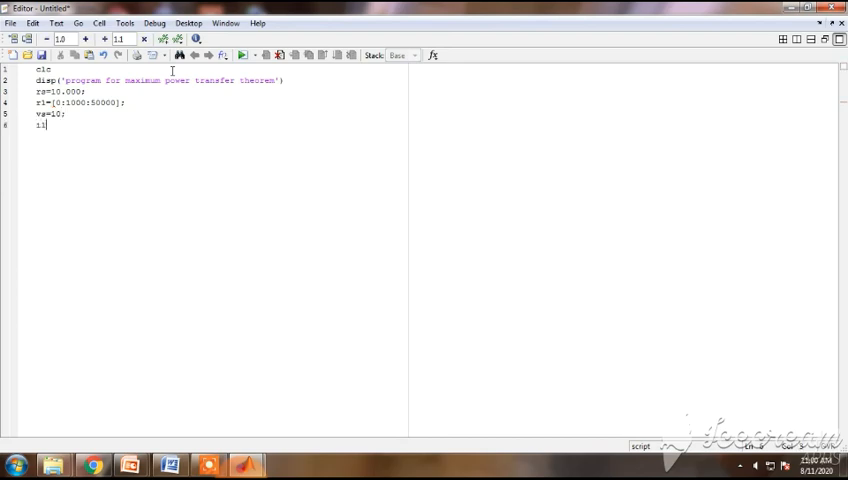
text(=vs)
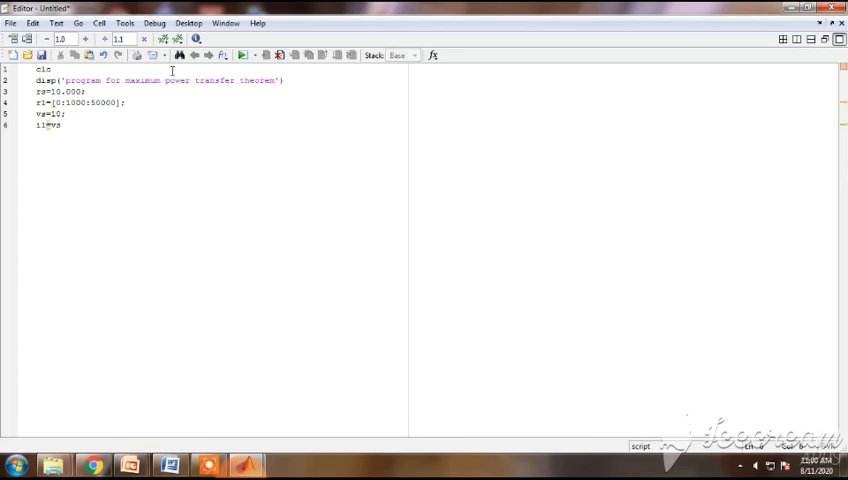
text(./)
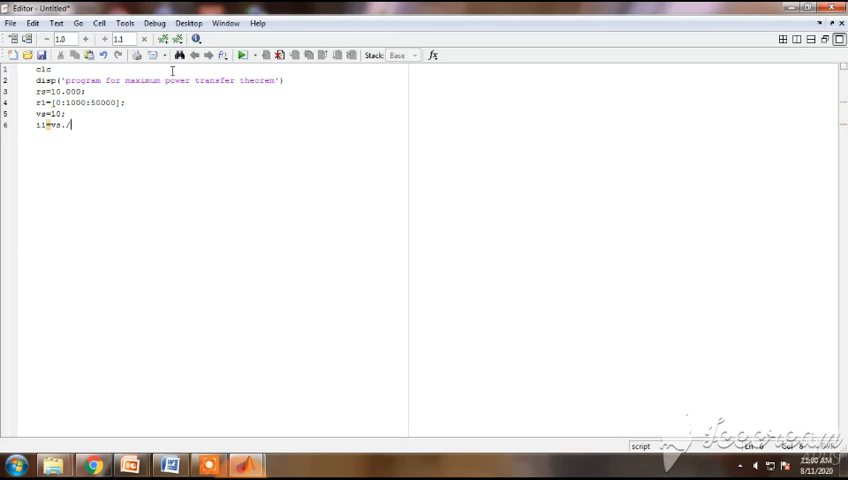
text((rs)
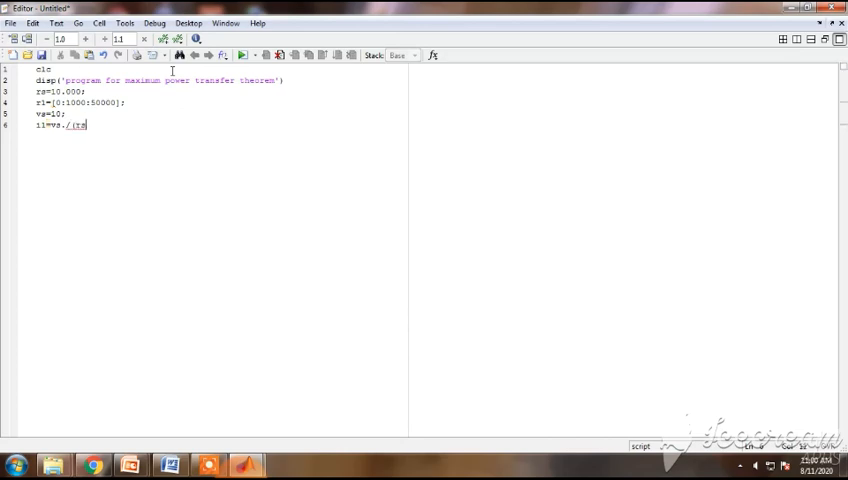
text(+r1);)
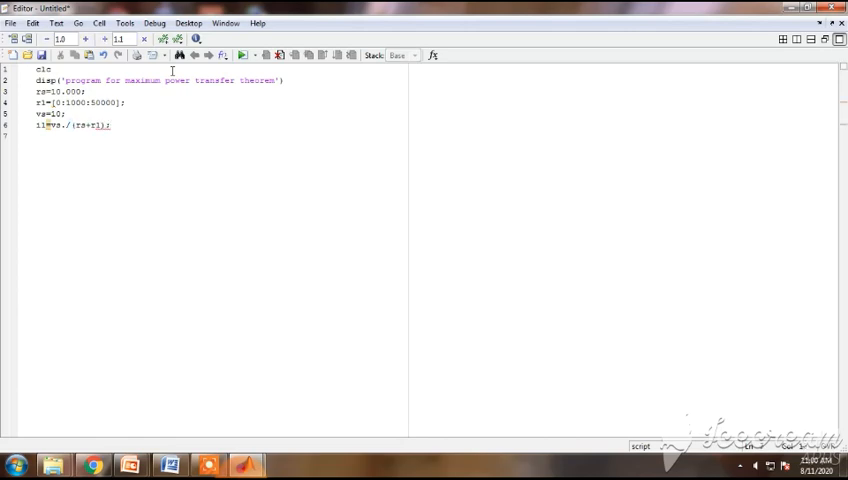
key(enter)
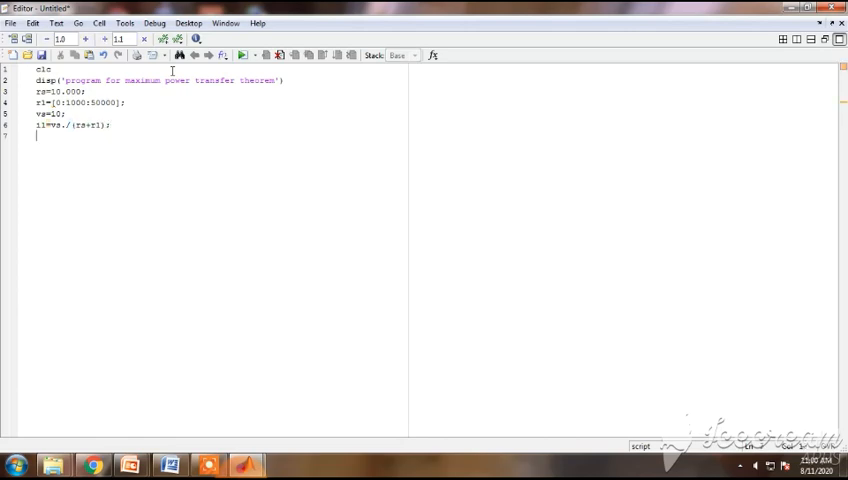
text(p=)
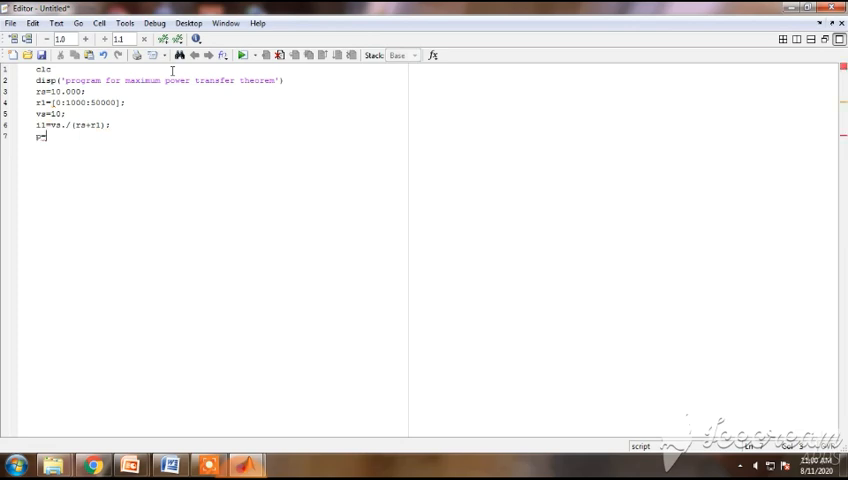
- Complete line 7 as p=(il.^2).*rl; to compute load power
text(i1.)
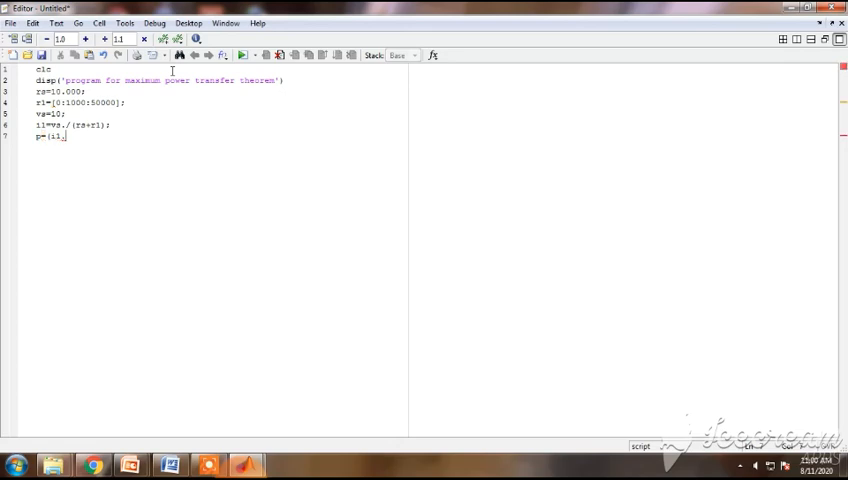
text(^)
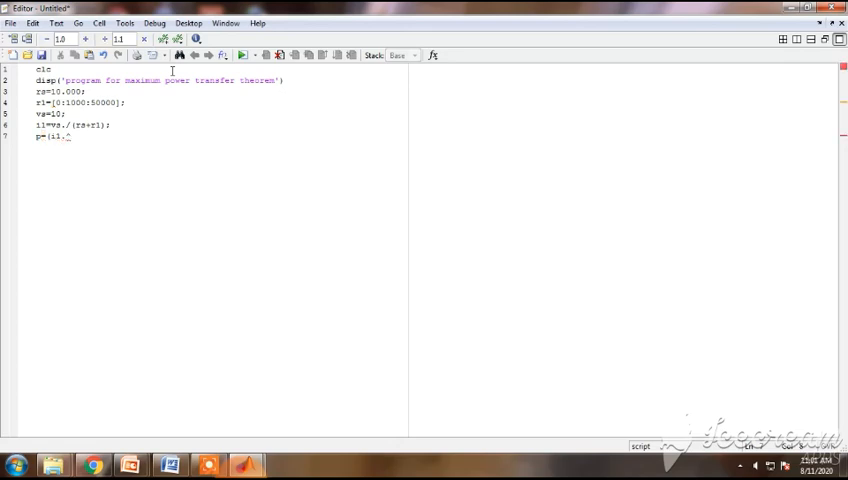
text(2).)
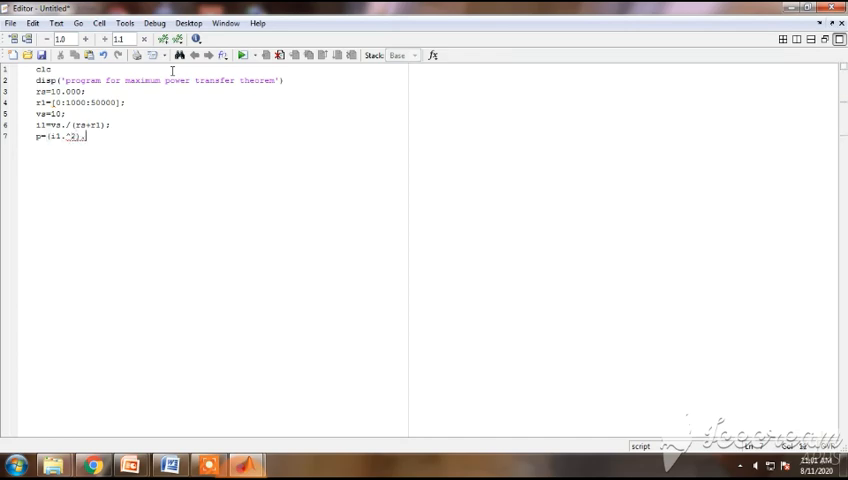
text(*)
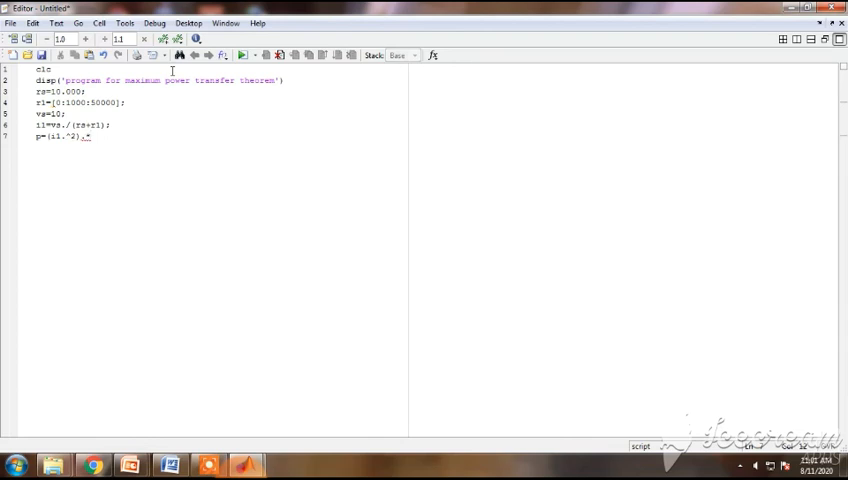
text(*r1;)
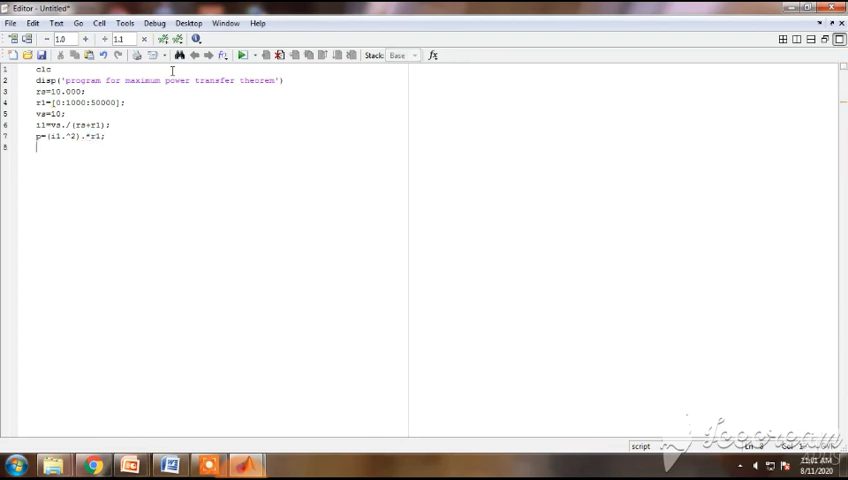
- Add plot(rl,p) to plot power against load resistance
text(plot)
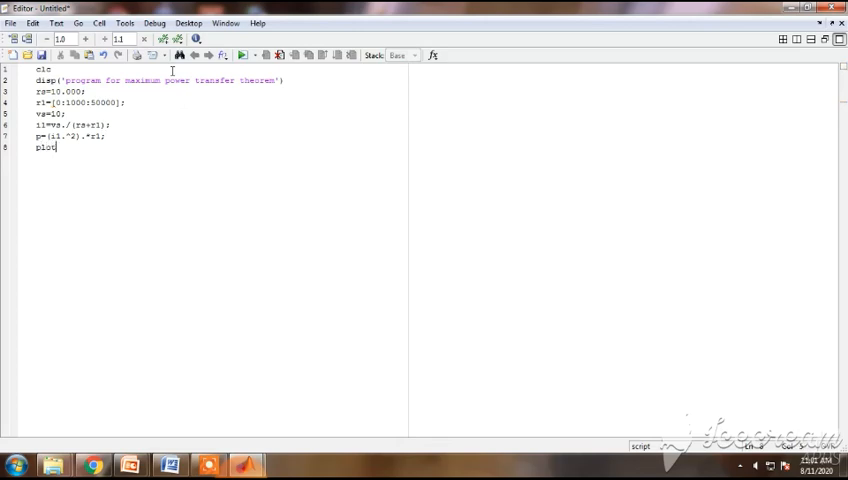
text(()
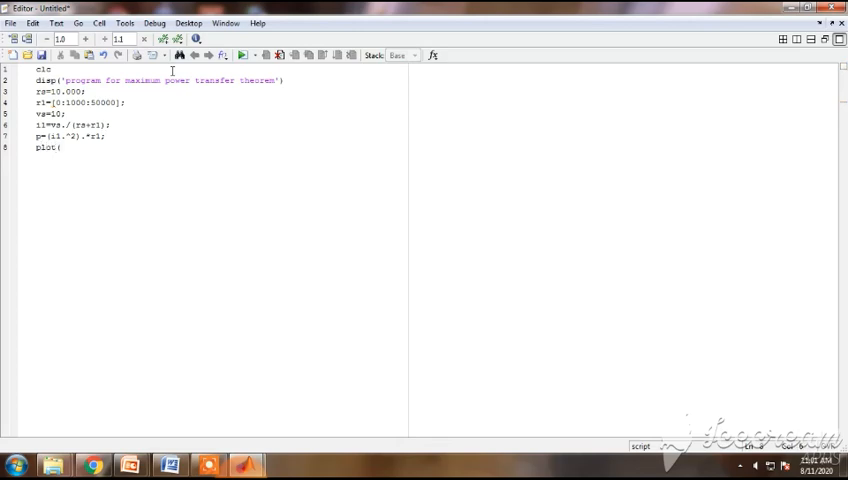
text(r1,)
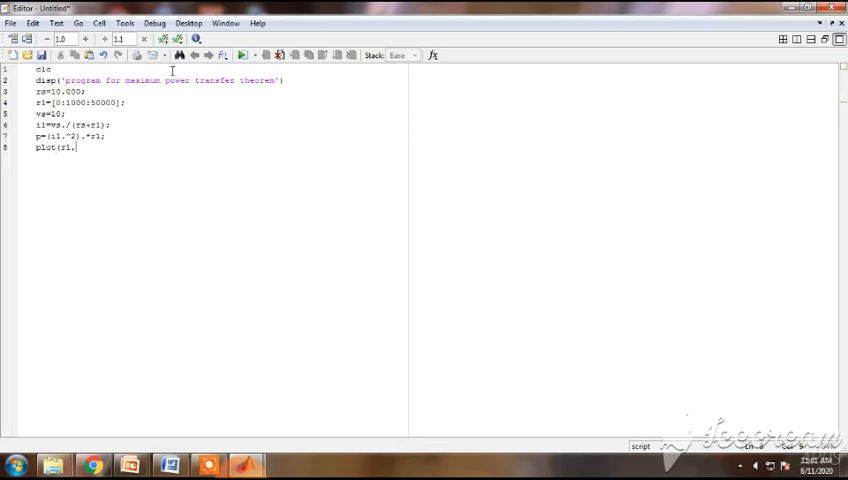
text(,p);)
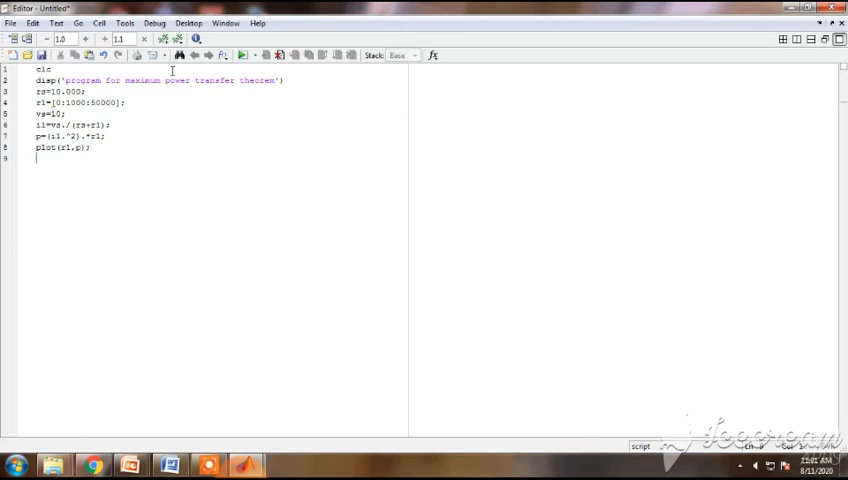
- Add xlabel('load resistance rl in ohms');
text(xlable('lo)
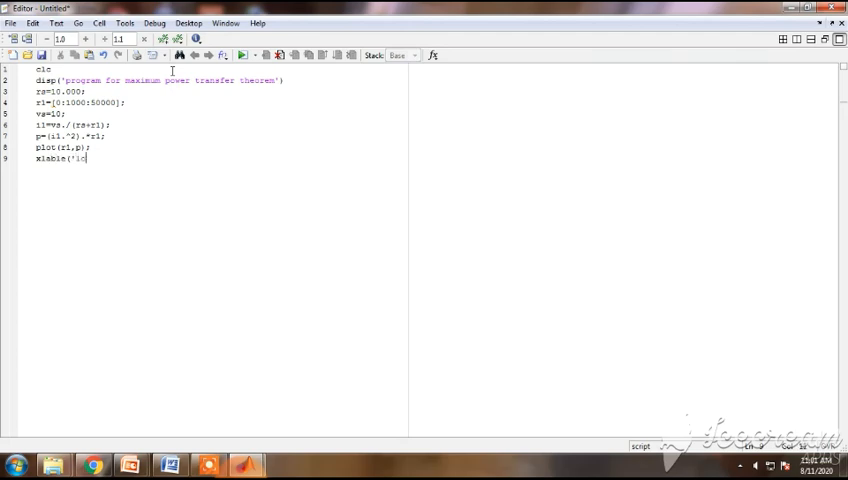
text(ad)
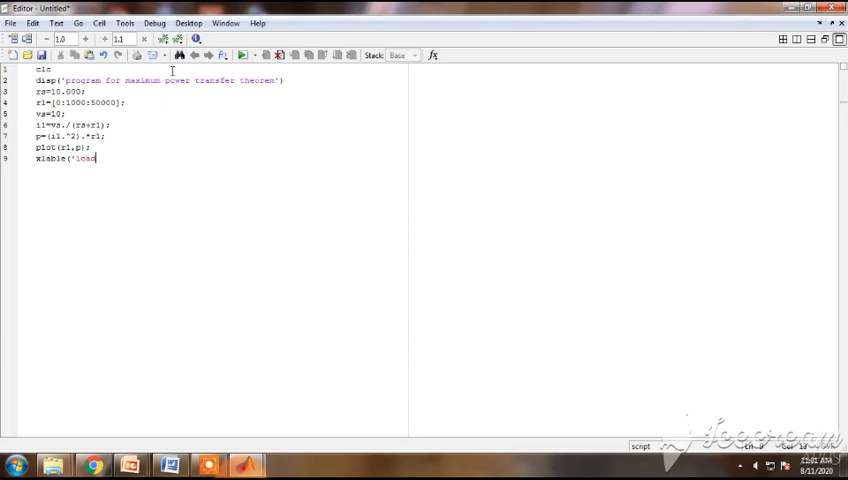
text(resistance)
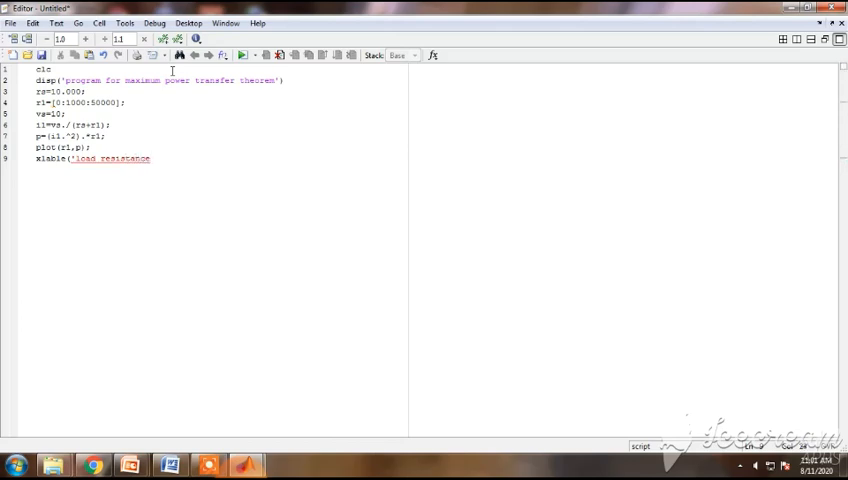
text(r1 in)
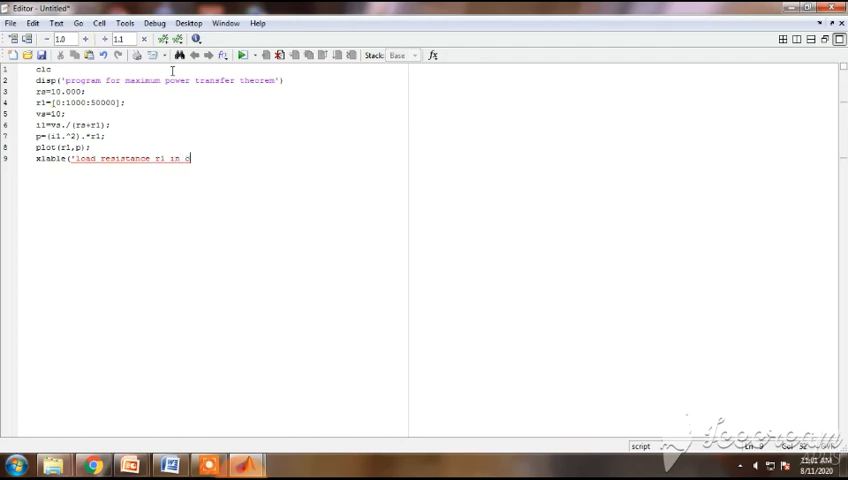
text(ohms)
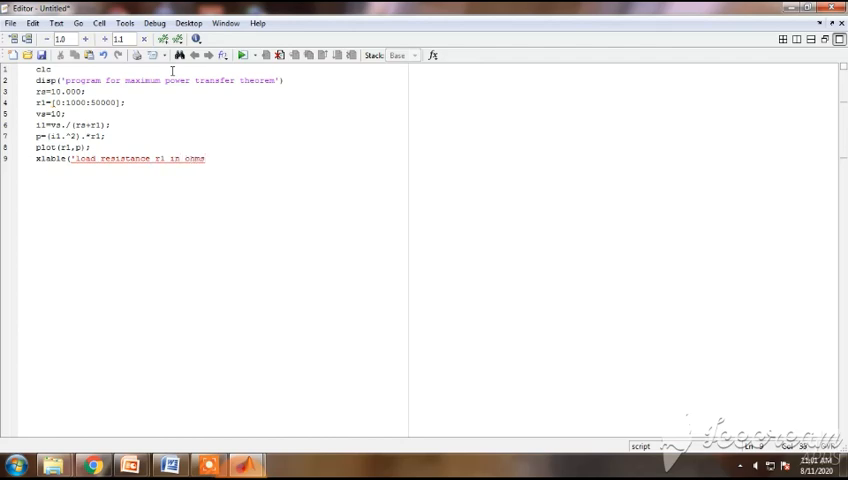
text(');)
text(ylable)
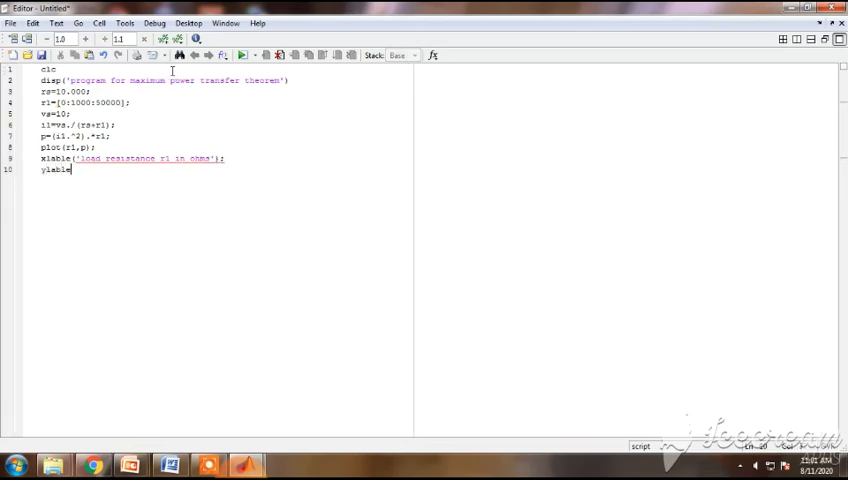
- Finish line 10 as ylabel('power dessipated by load p in watts');
text((')
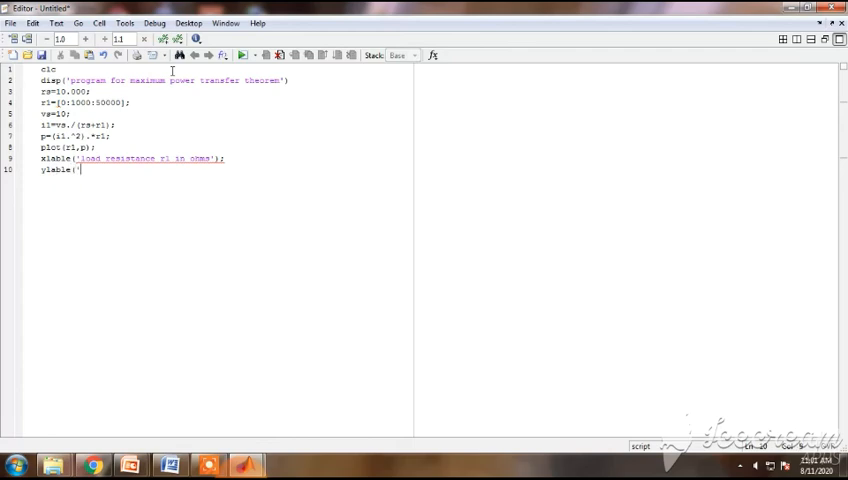
text(power de)
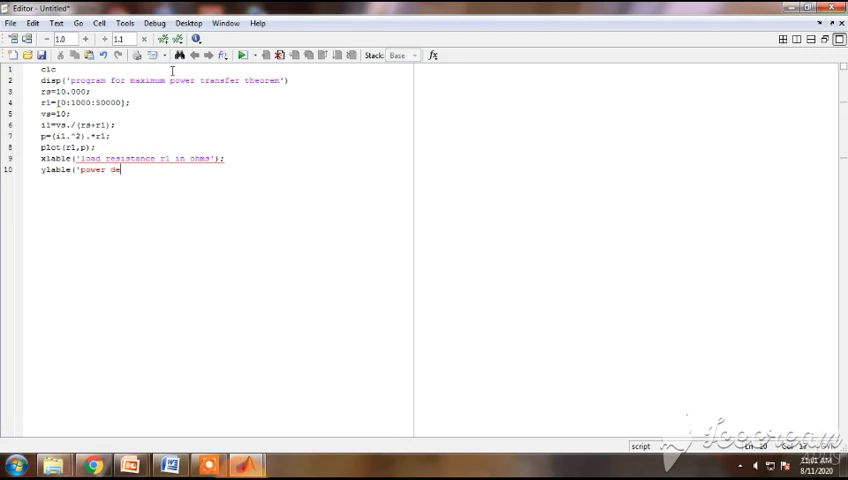
text(ssipated by)
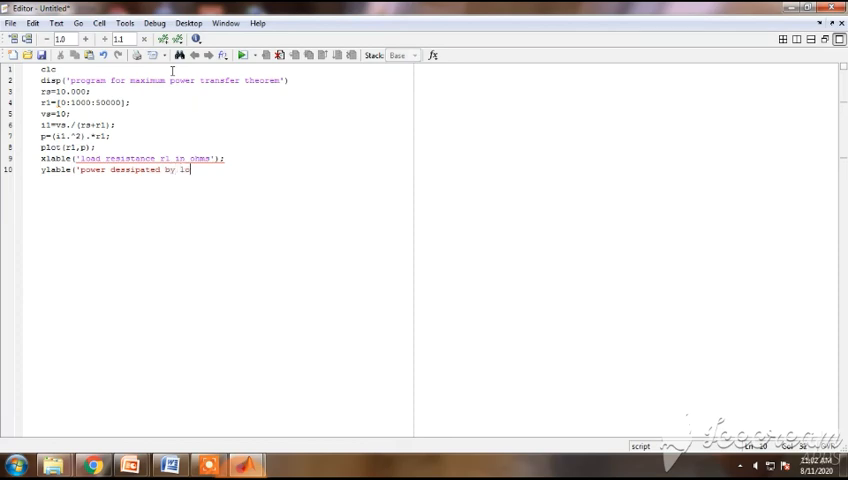
text(load)
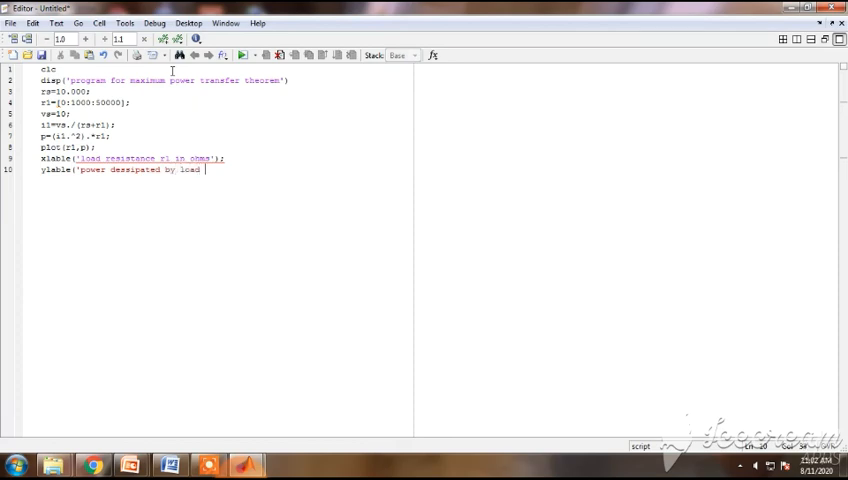
text(p in)
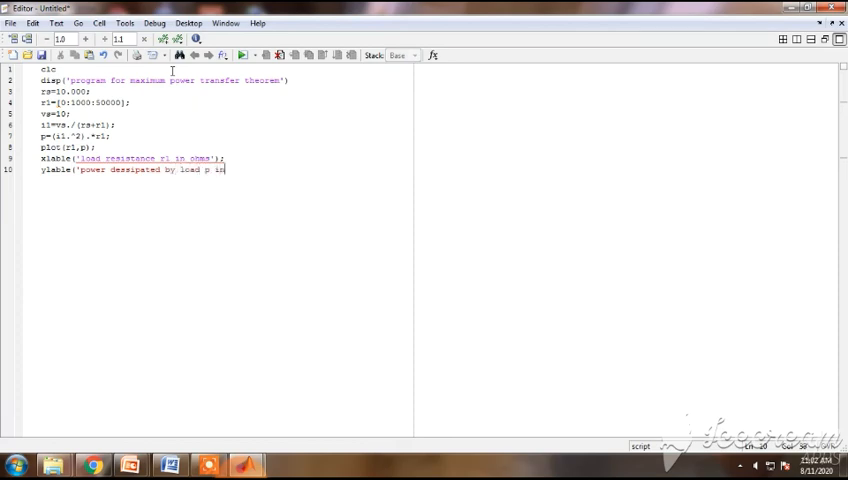
text(wat)
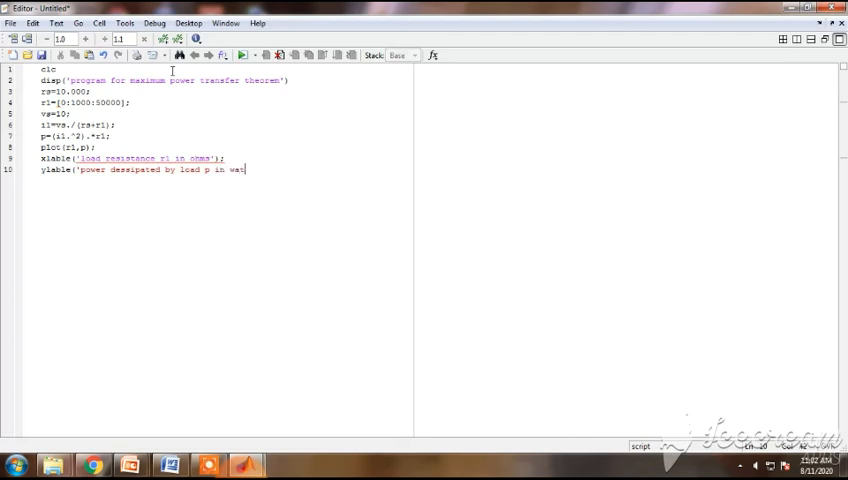
text(s)
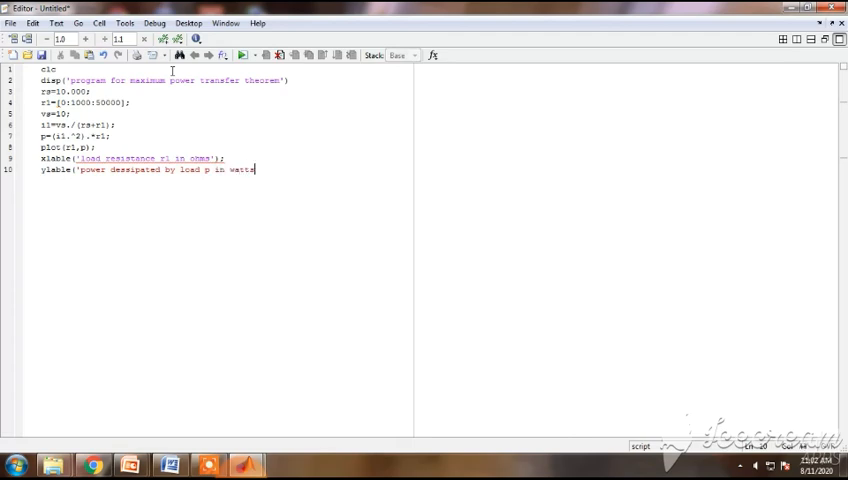
text(');)
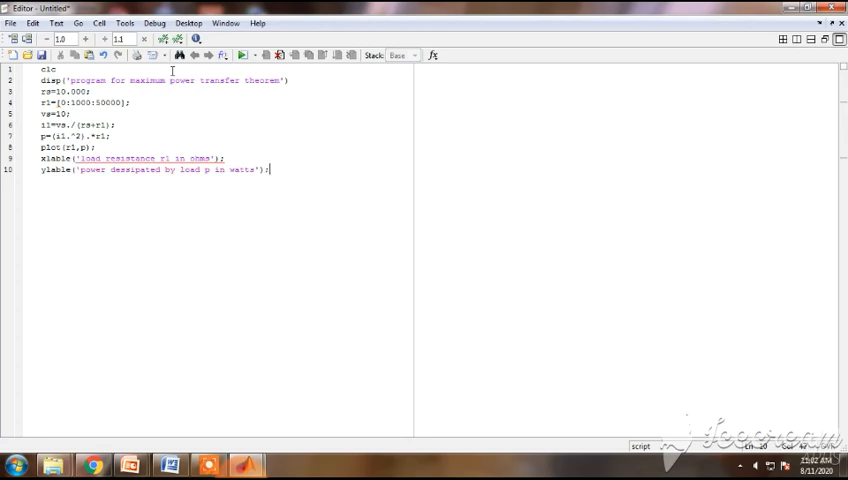
key(enter)
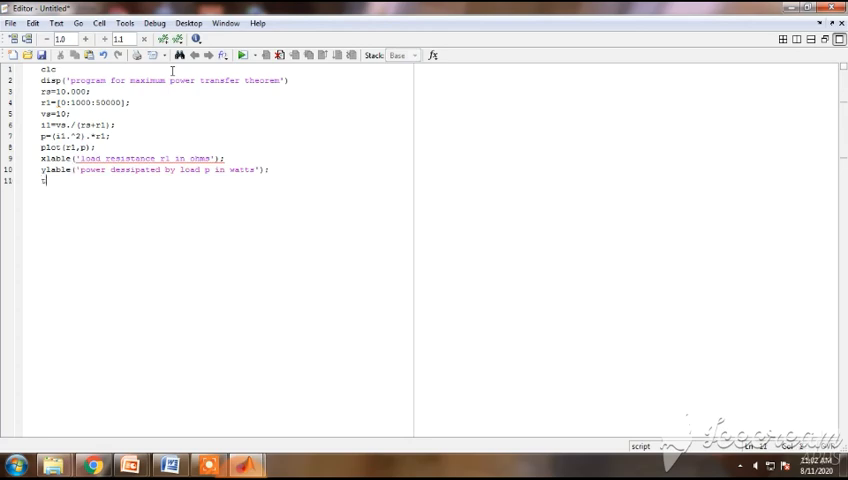
- Type title('rl vs p maximum power transfer theorem:rl=rs') on line 11
text(title)
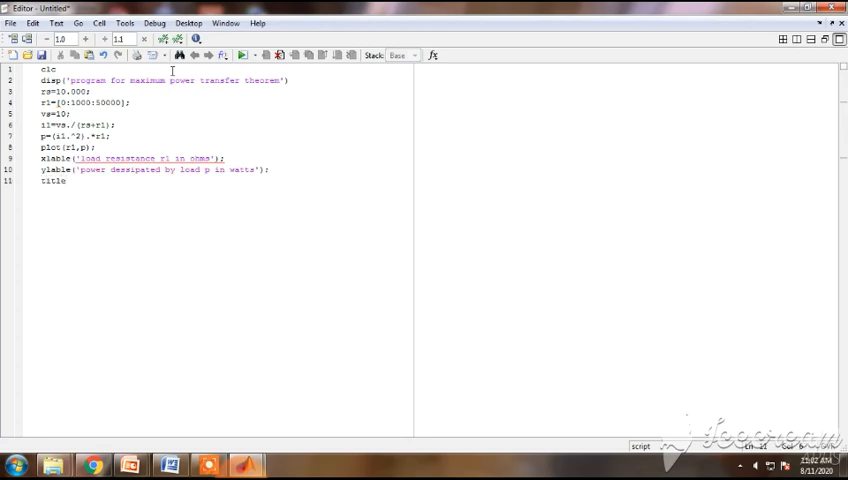
text(()
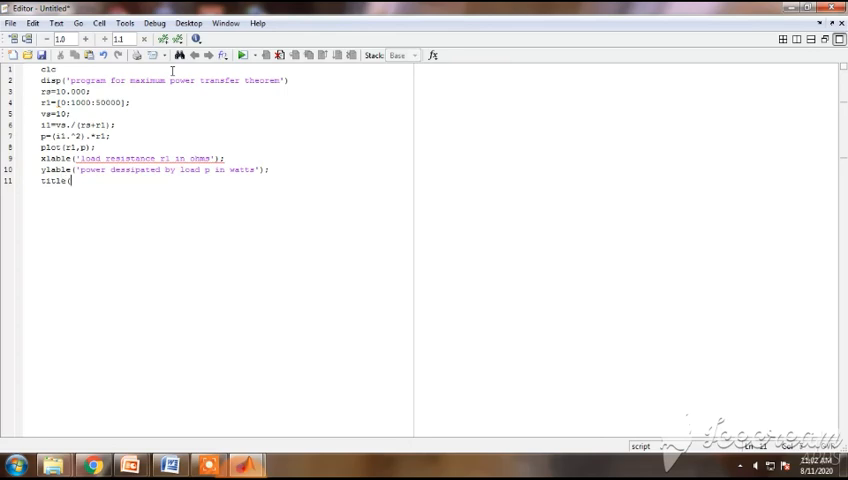
text(r1 vs)
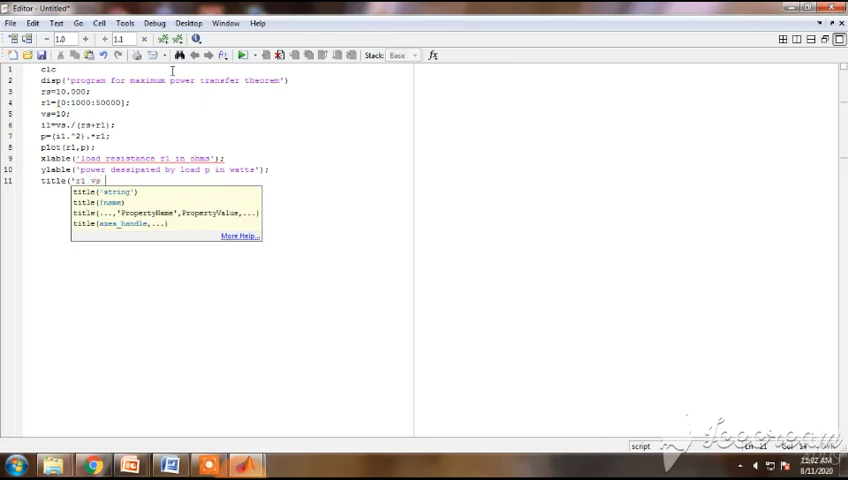
text(p na)
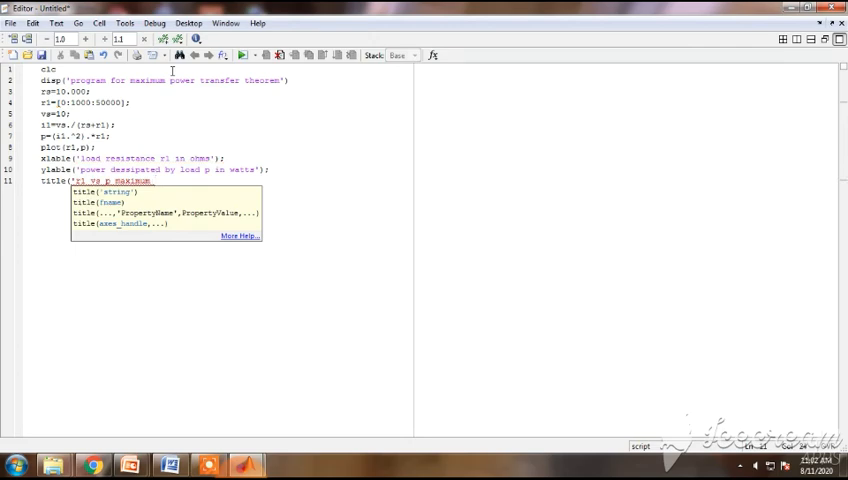
text(power transfer)
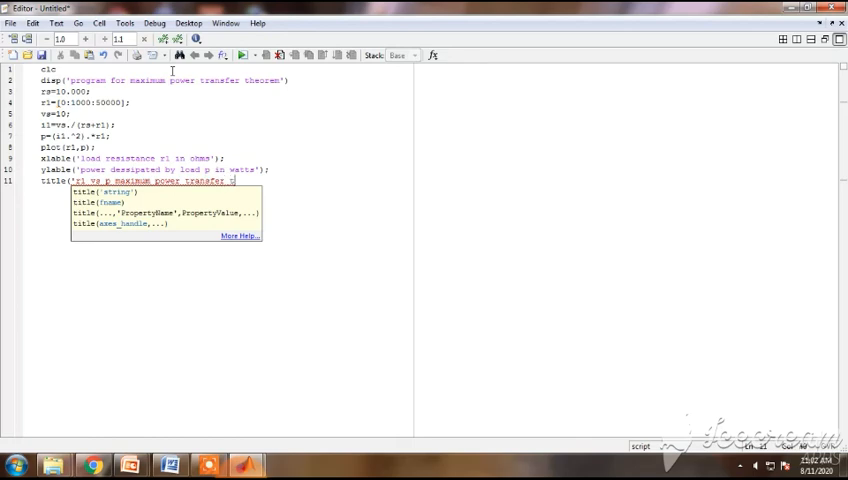
text(theorem:r1=rs');)
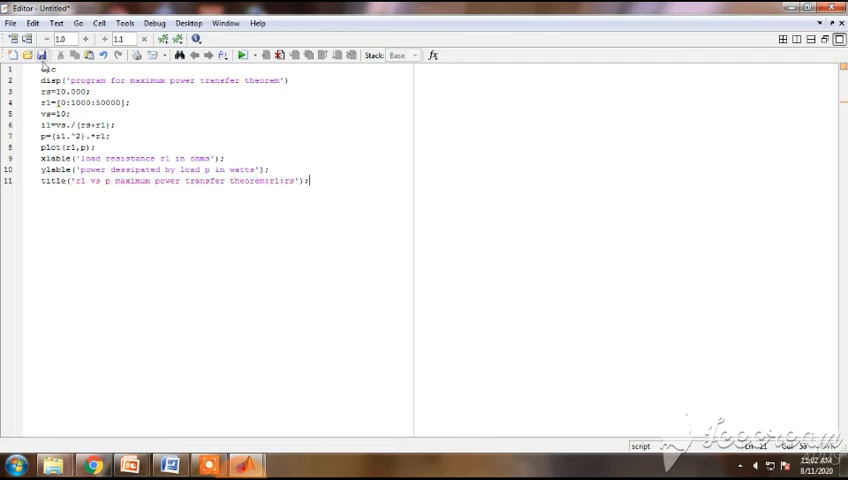
- Save the script as 'power transfer.m' in the MATLAB Documents folder
click(42, 55)
text(power transfer)
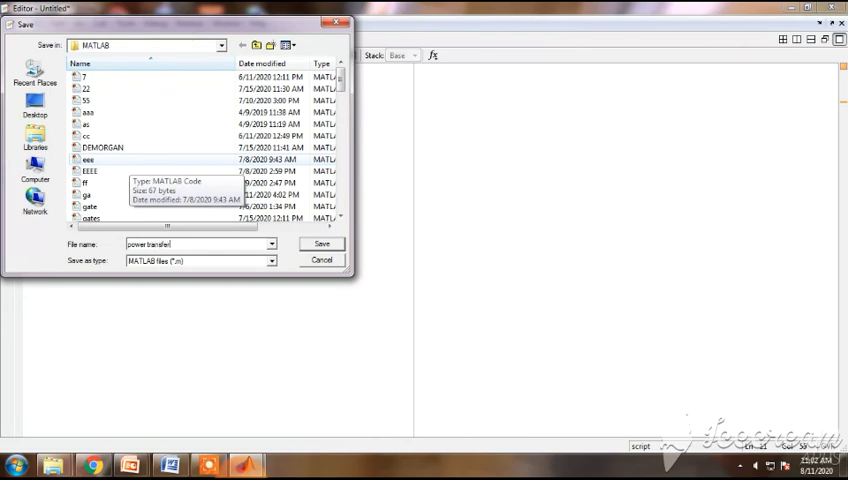
text(.m)
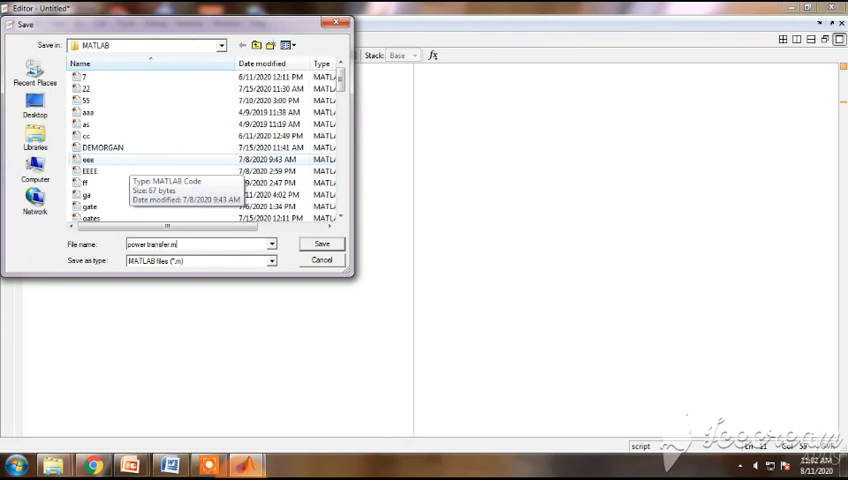
click(322, 243)
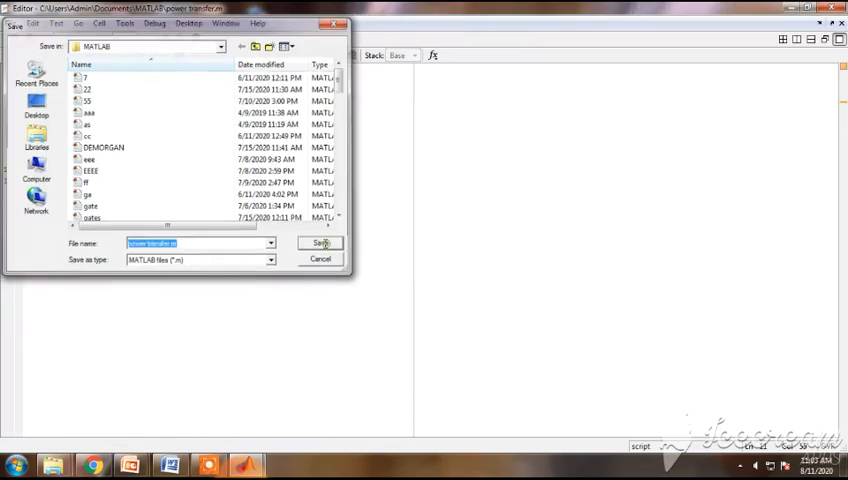
click(320, 243)
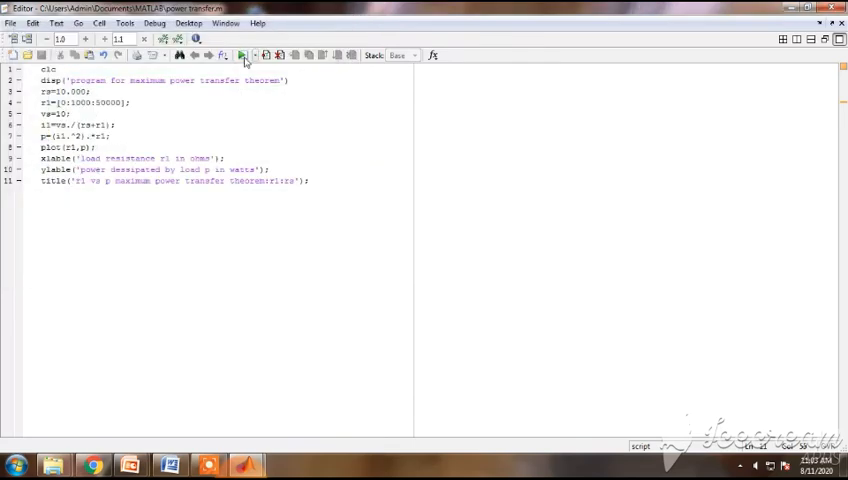
click(225, 23)
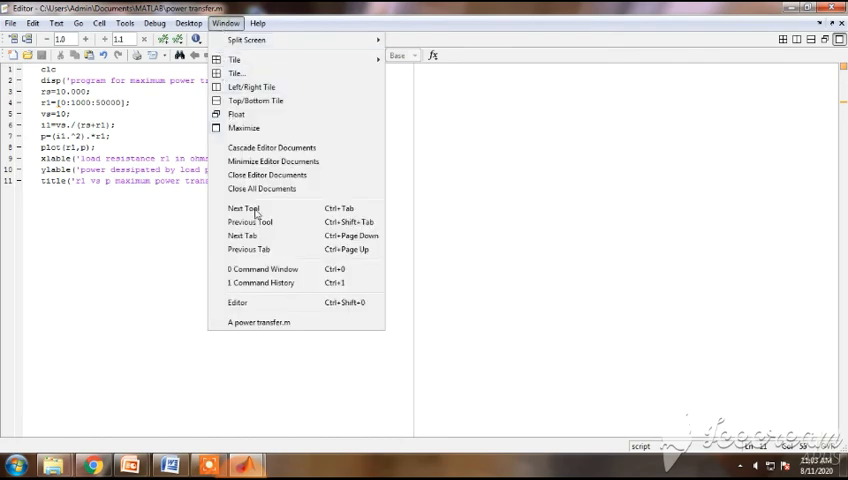
click(263, 269)
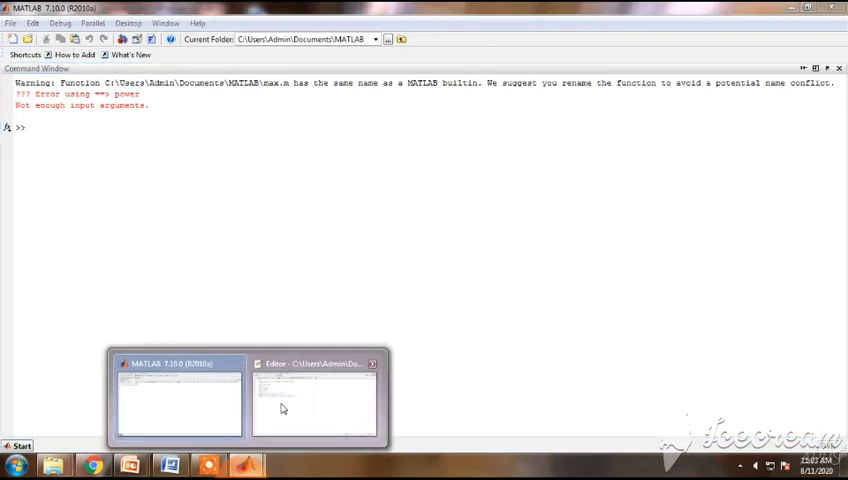
click(313, 400)
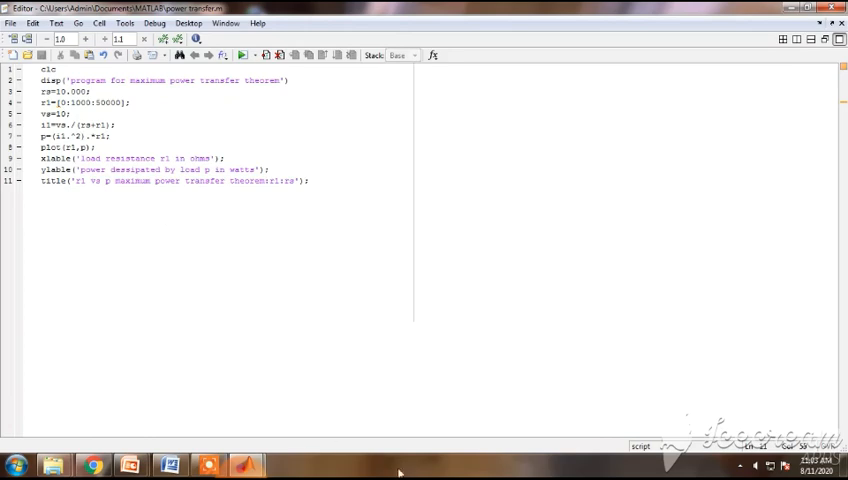